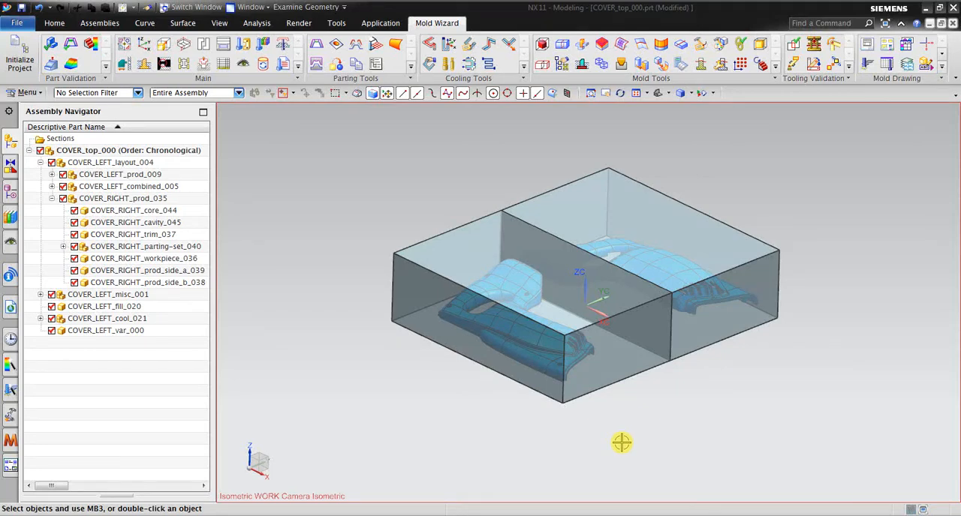
{"action": "mouse_move", "coordinate": [390, 444]}
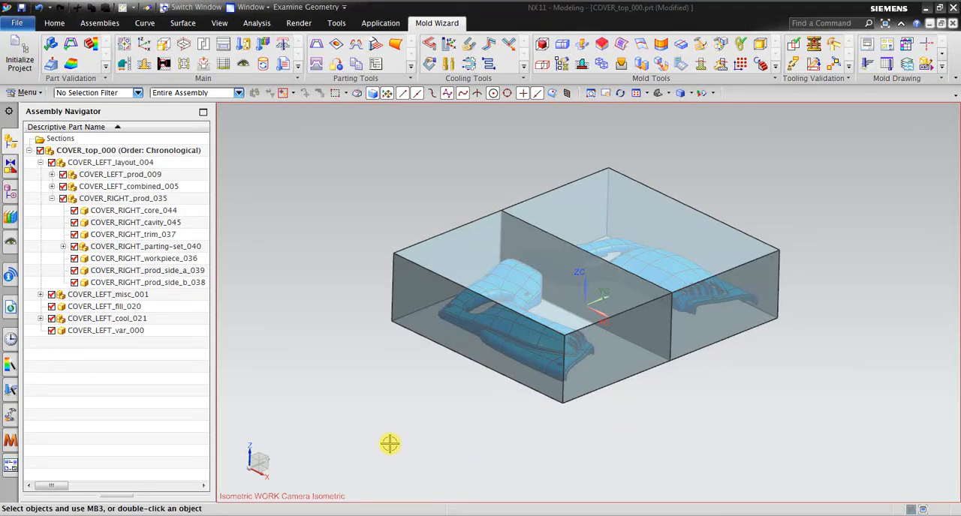
{"action": "mouse_move", "coordinate": [352, 454]}
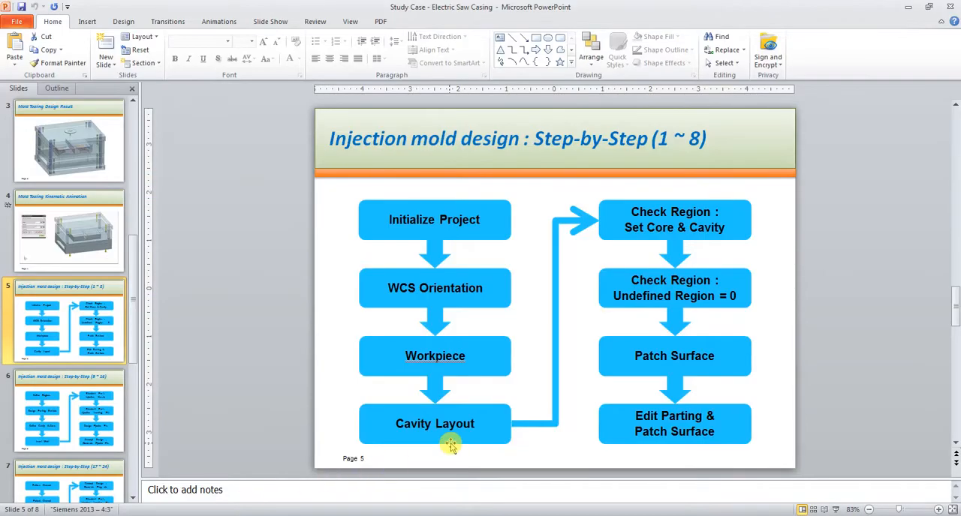
{"action": "mouse_move", "coordinate": [535, 448]}
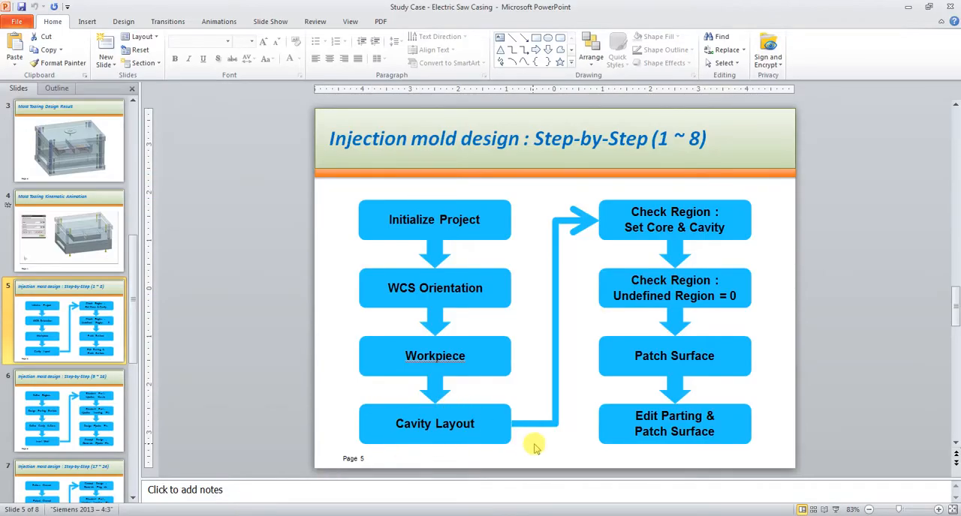
{"action": "mouse_move", "coordinate": [572, 262]}
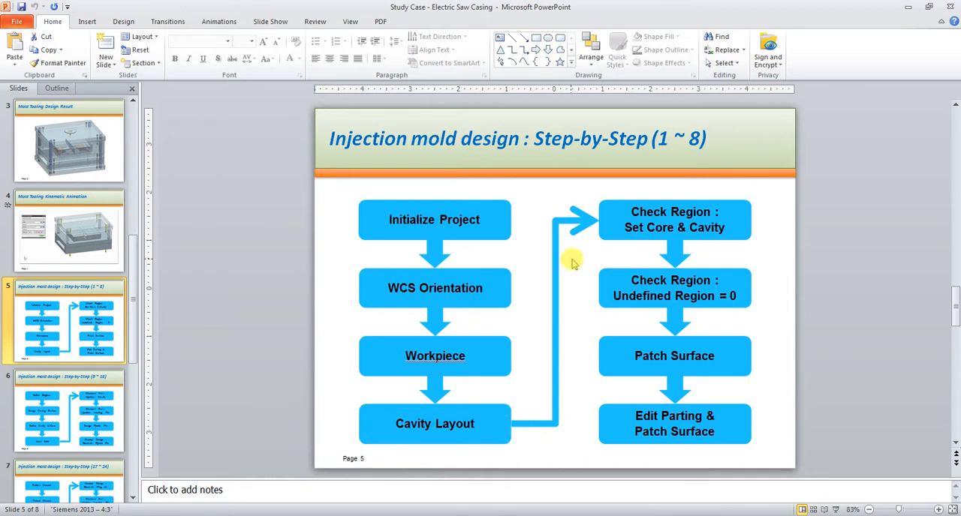
{"action": "mouse_move", "coordinate": [674, 196]}
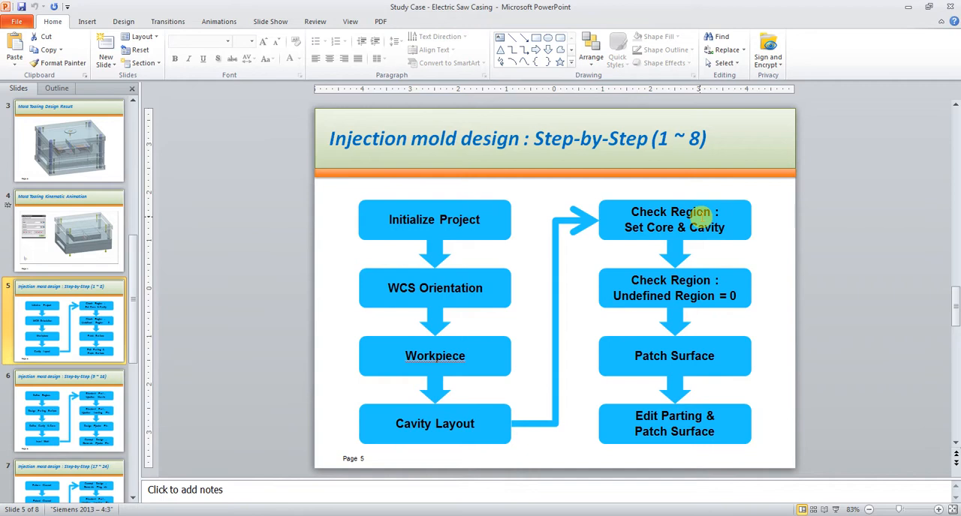
{"action": "mouse_move", "coordinate": [631, 211]}
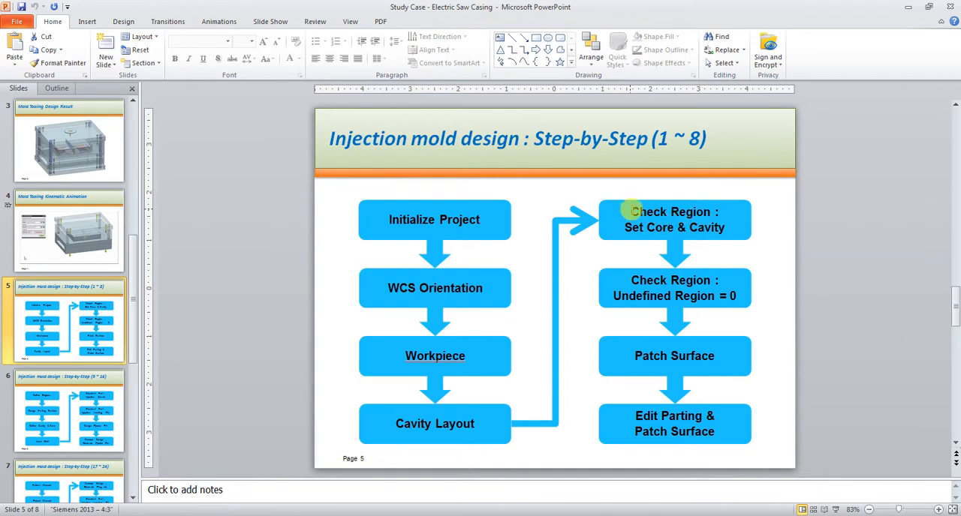
{"action": "mouse_move", "coordinate": [711, 212]}
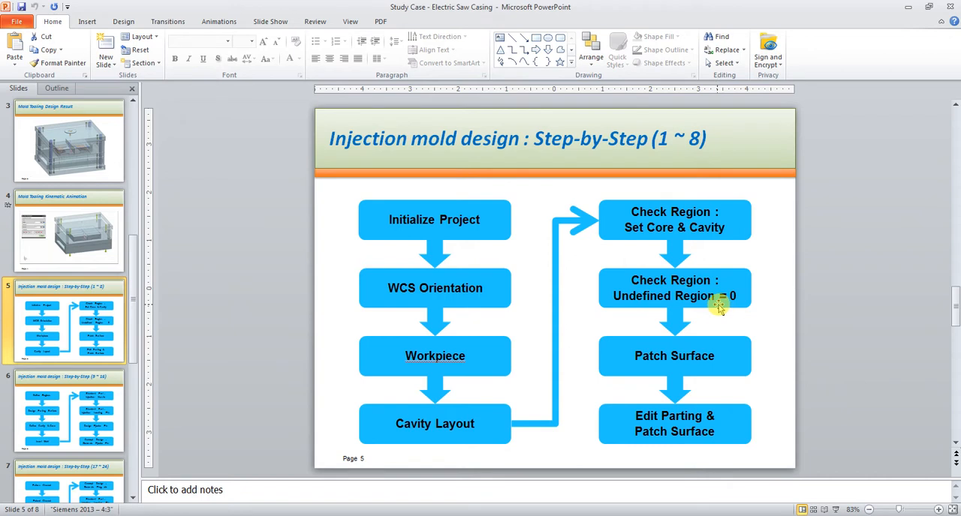
{"action": "mouse_move", "coordinate": [674, 316]}
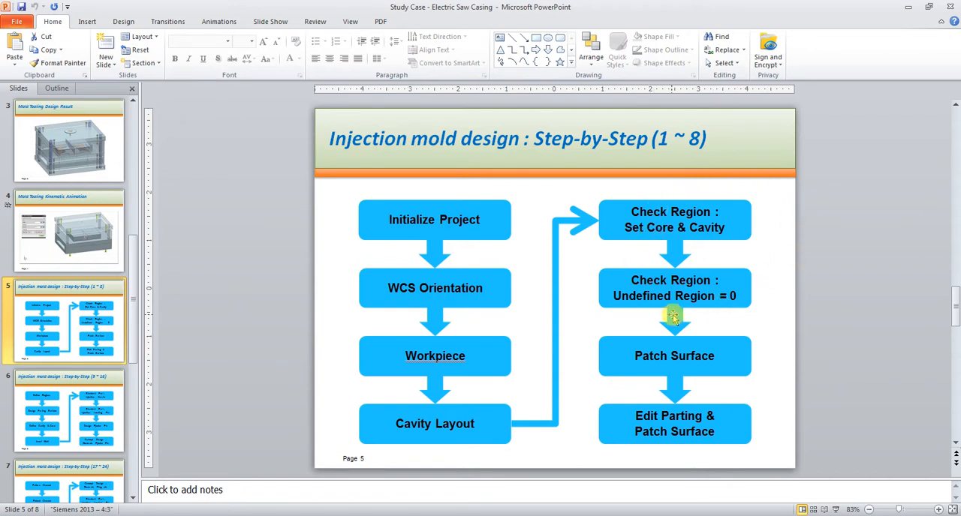
{"action": "mouse_move", "coordinate": [674, 315]}
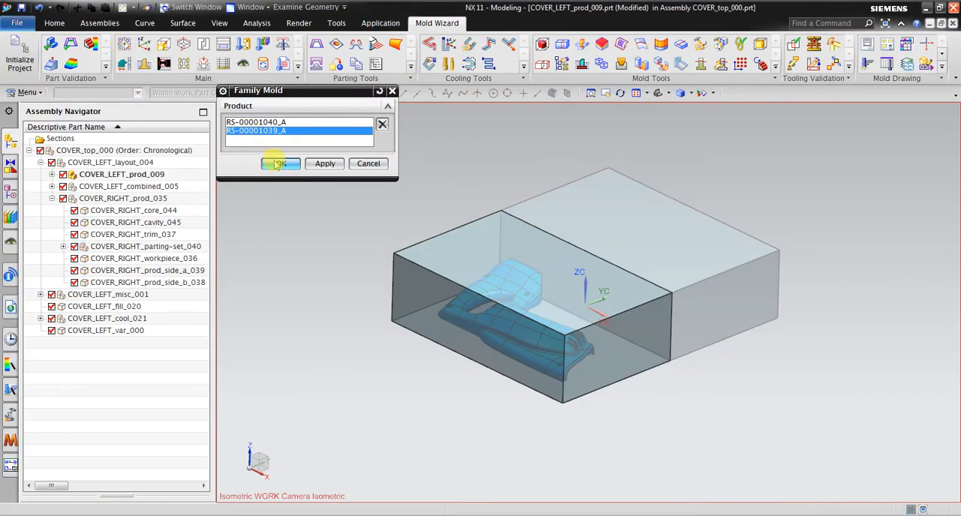
- Confirm RS-00001039_A as the active product of the family mold
{"action": "left_click", "coordinate": [280, 164]}
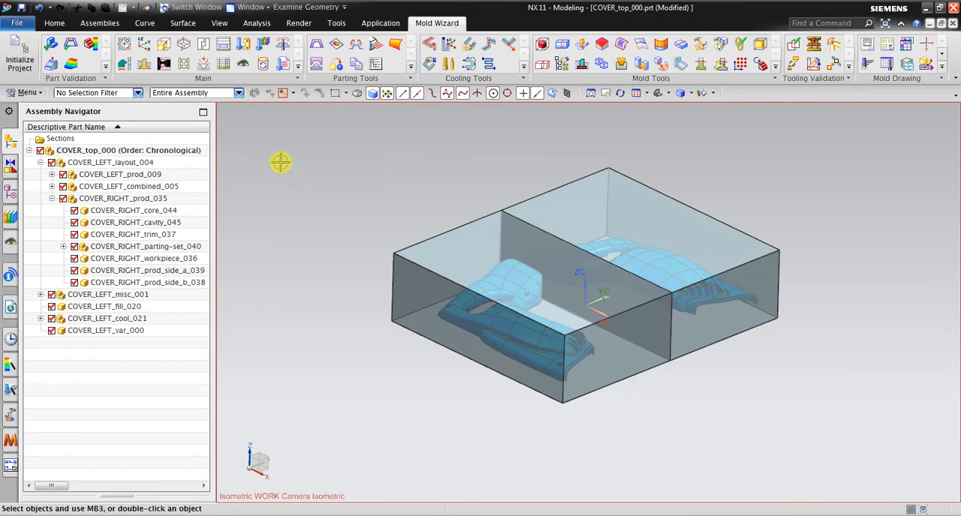
{"action": "mouse_move", "coordinate": [323, 46]}
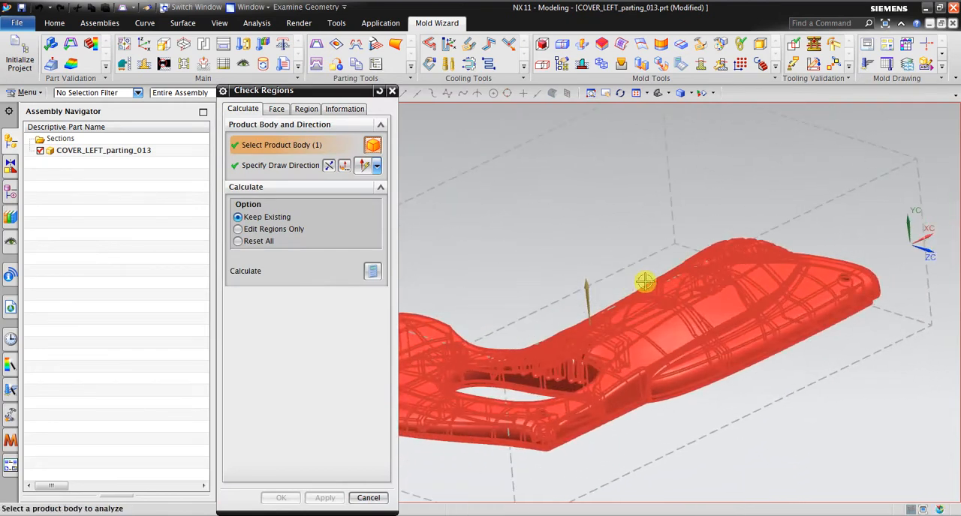
- Reset all earlier region assignments and run Calculate on the left cover's faces
{"action": "left_click", "coordinate": [238, 241]}
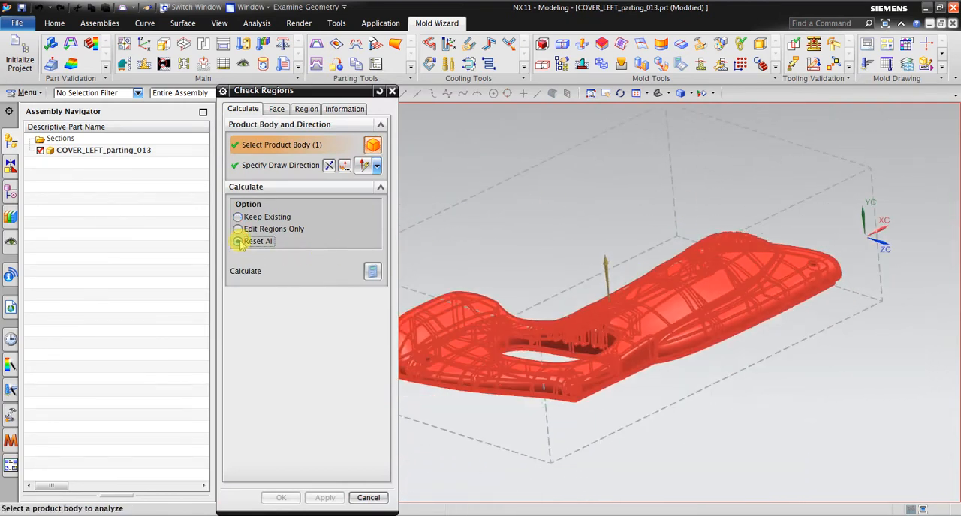
{"action": "left_click", "coordinate": [238, 240]}
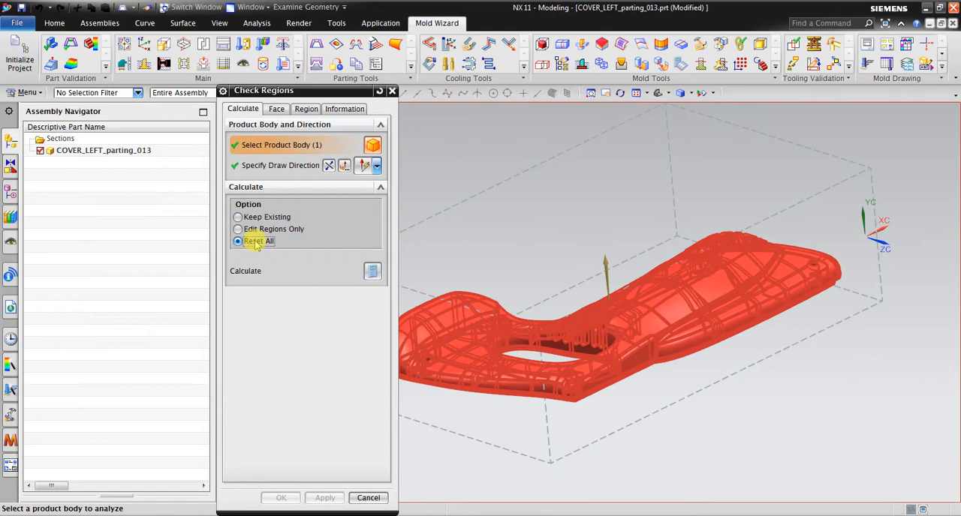
{"action": "mouse_move", "coordinate": [372, 272]}
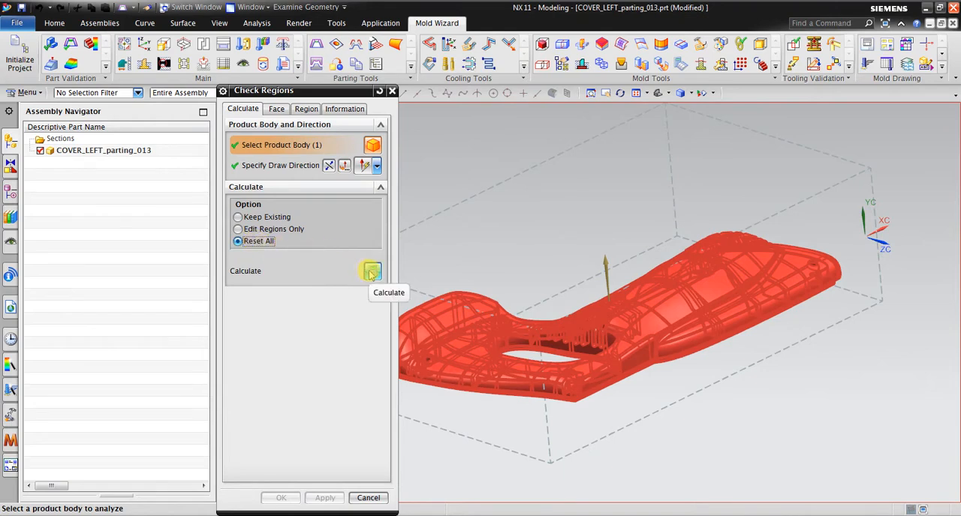
{"action": "left_click", "coordinate": [372, 270]}
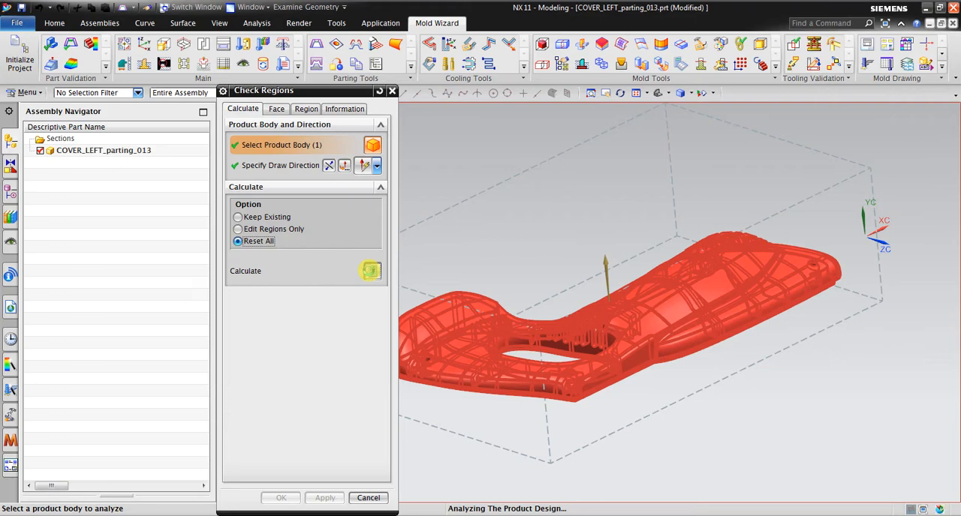
{"action": "left_click", "coordinate": [372, 271]}
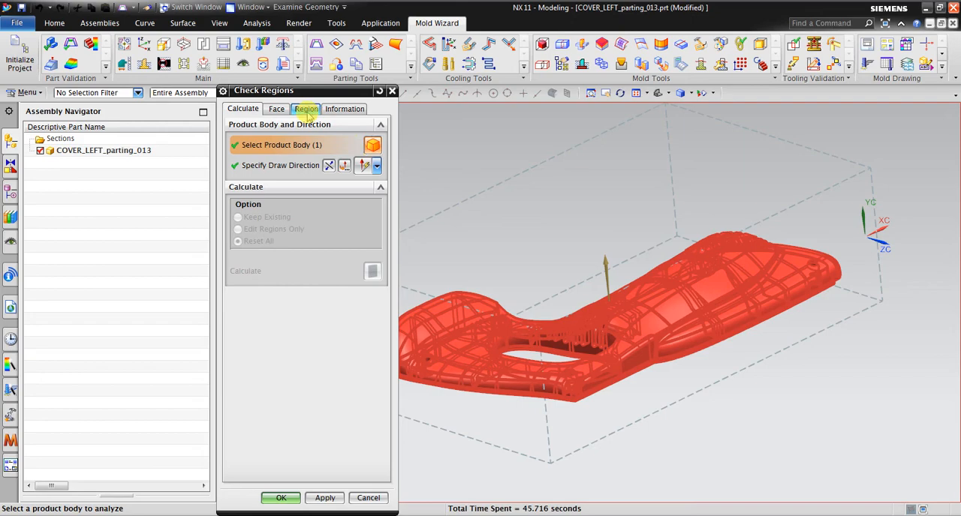
- Show the Region summary (269 cavity, 872 core, 8 undefined) and orbit the cover to inspect the coloured faces
{"action": "left_click", "coordinate": [306, 109]}
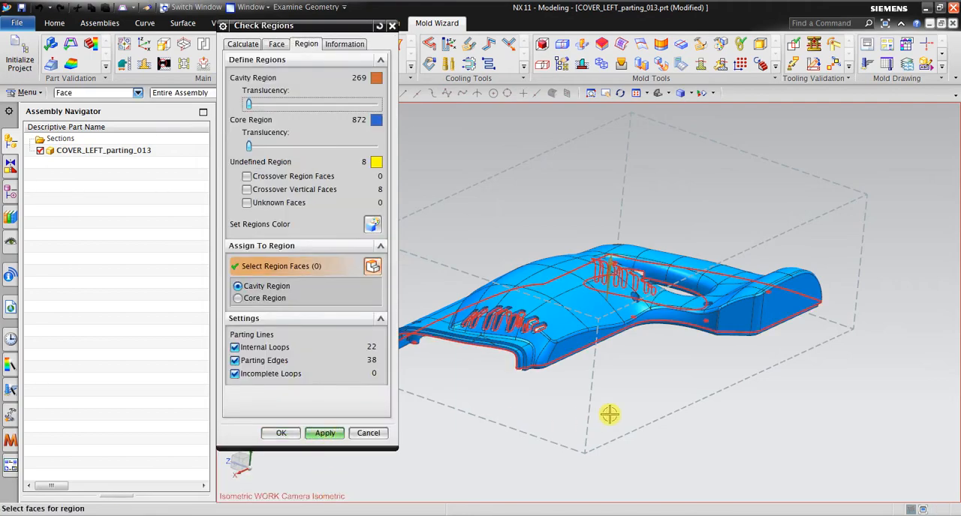
{"action": "left_click_drag", "start_coordinate": [610, 415], "coordinate": [482, 434]}
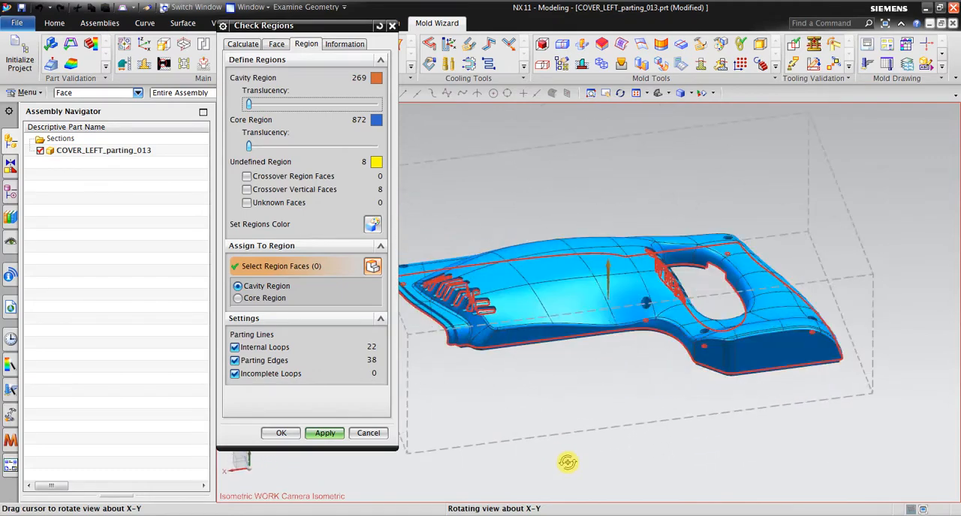
{"action": "left_click_drag", "start_coordinate": [566, 463], "coordinate": [447, 326]}
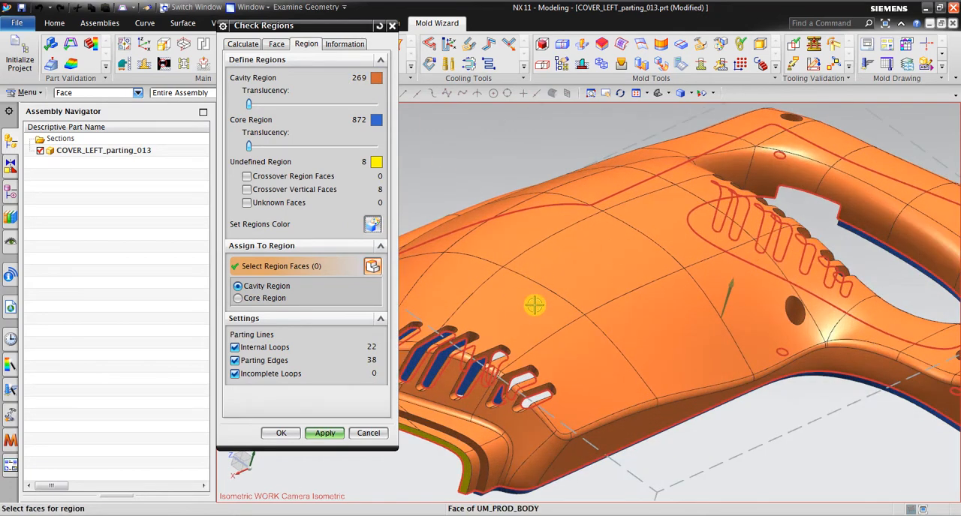
{"action": "left_click_drag", "start_coordinate": [535, 305], "coordinate": [615, 267]}
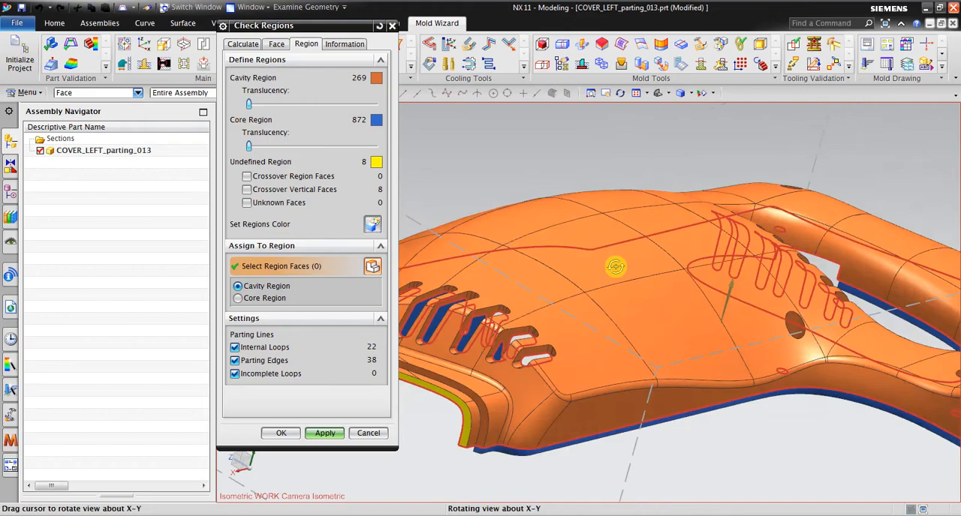
{"action": "left_click_drag", "start_coordinate": [615, 267], "coordinate": [634, 249]}
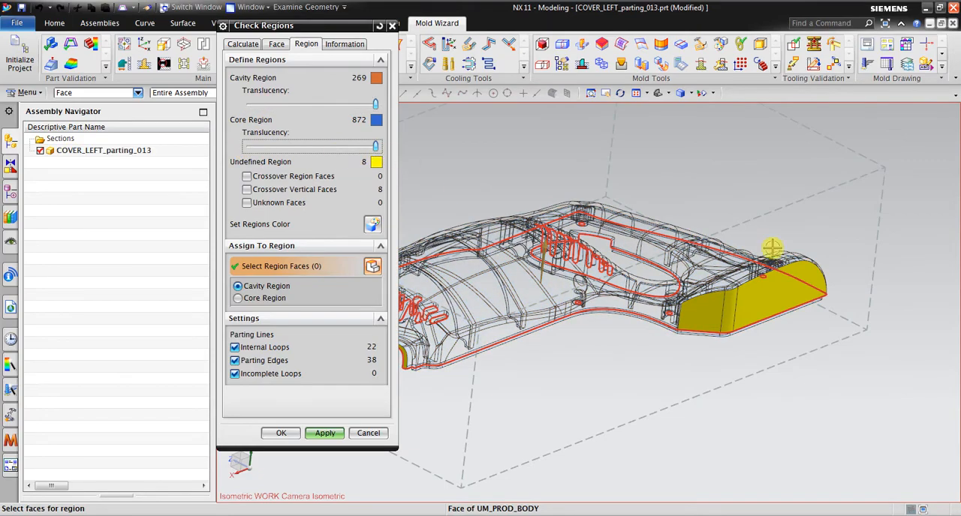
{"action": "left_click_drag", "start_coordinate": [773, 248], "coordinate": [673, 320]}
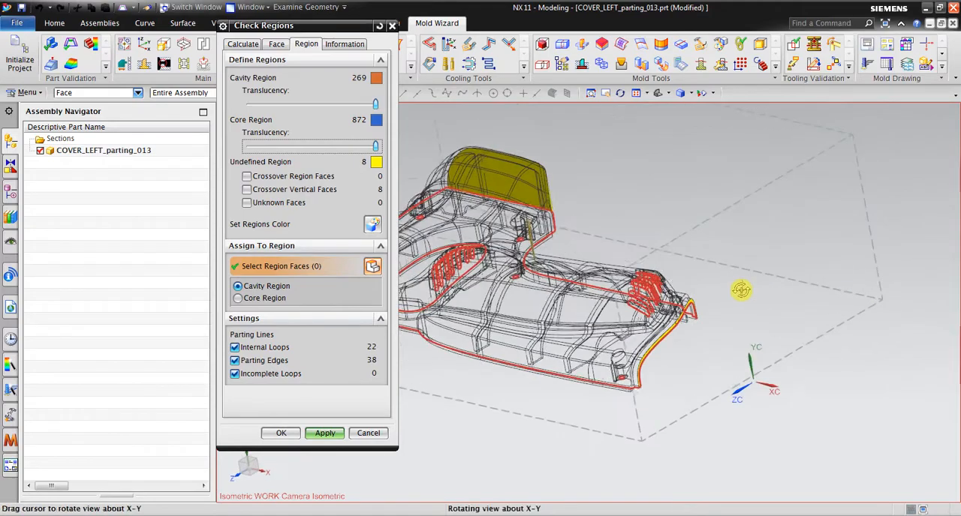
{"action": "left_click_drag", "start_coordinate": [741, 291], "coordinate": [807, 291]}
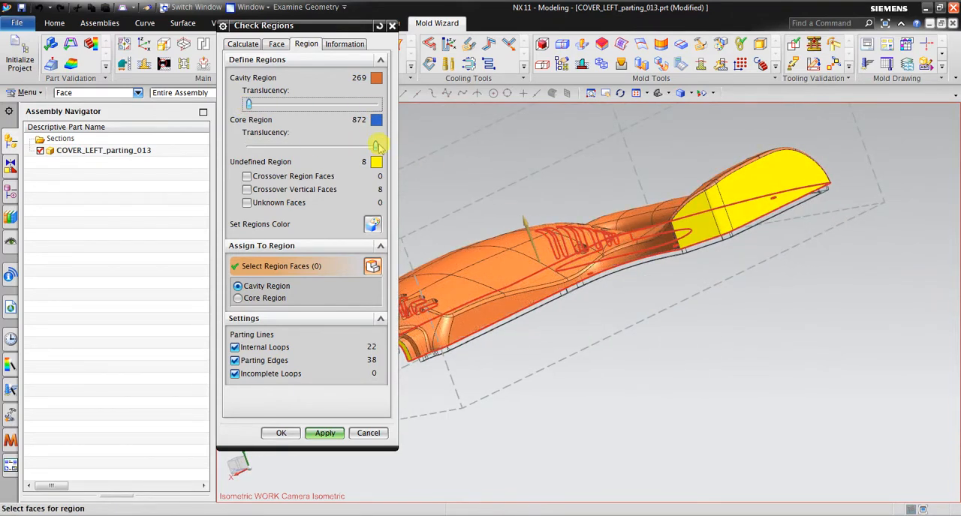
{"action": "left_click_drag", "start_coordinate": [377, 145], "coordinate": [248, 148]}
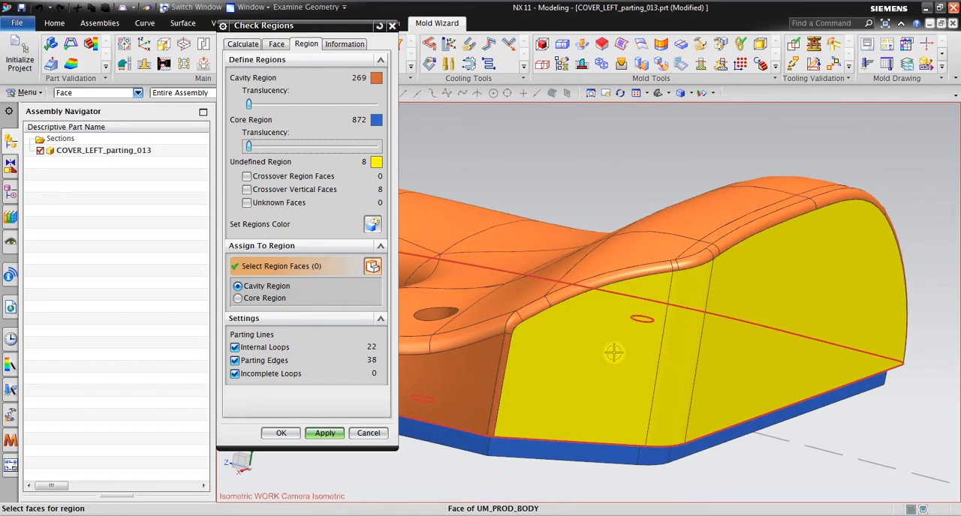
{"action": "mouse_move", "coordinate": [484, 348]}
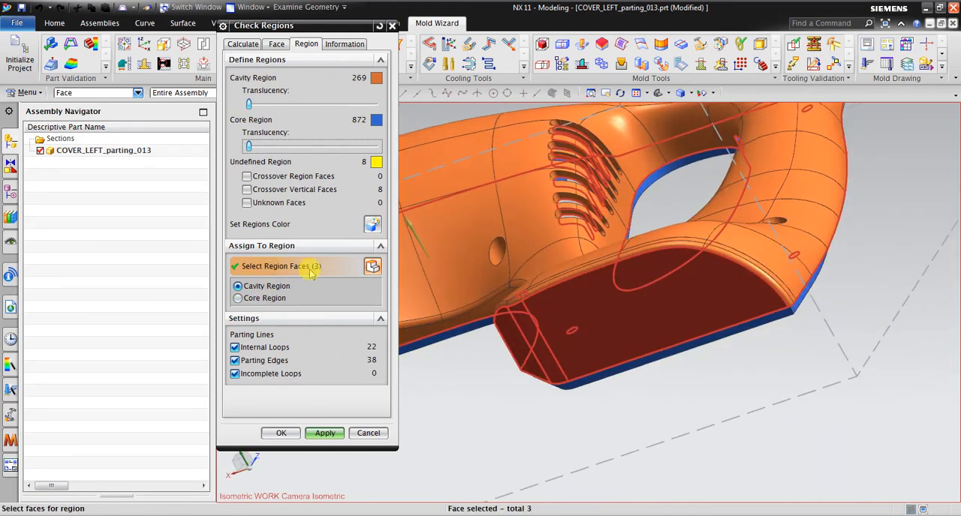
{"action": "mouse_move", "coordinate": [349, 295]}
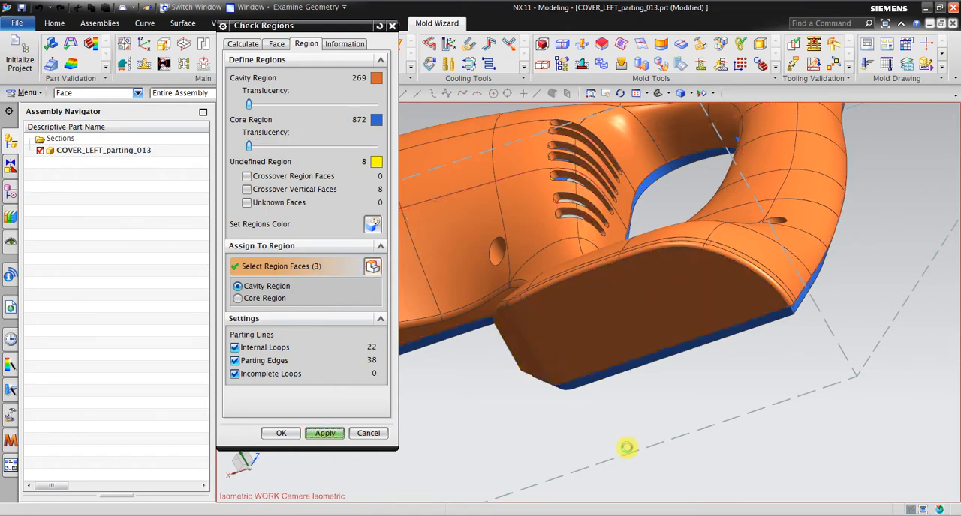
- Assign the undefined rim faces to the cavity, leaving 274 cavity, 872 core and 3 undefined
{"action": "left_click_drag", "start_coordinate": [626, 447], "coordinate": [728, 406]}
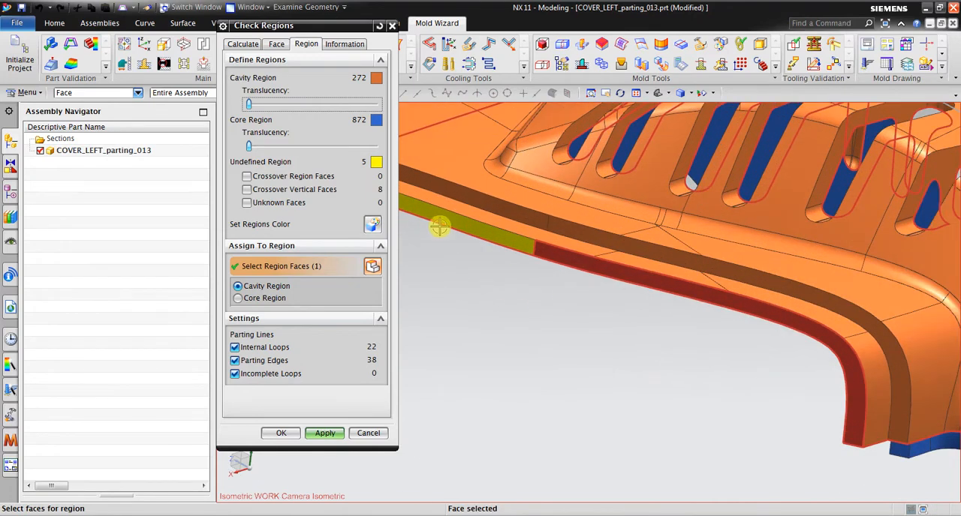
{"action": "left_click", "coordinate": [466, 225]}
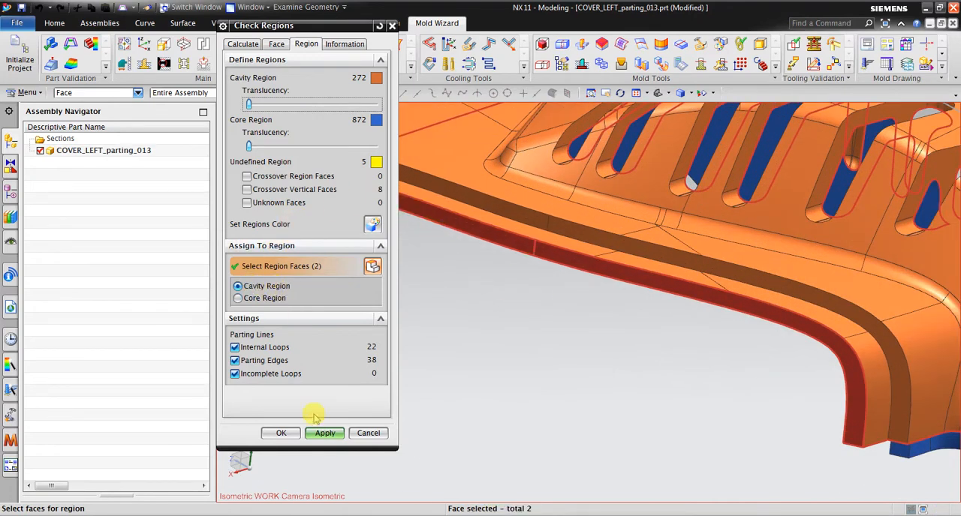
{"action": "left_click", "coordinate": [325, 433]}
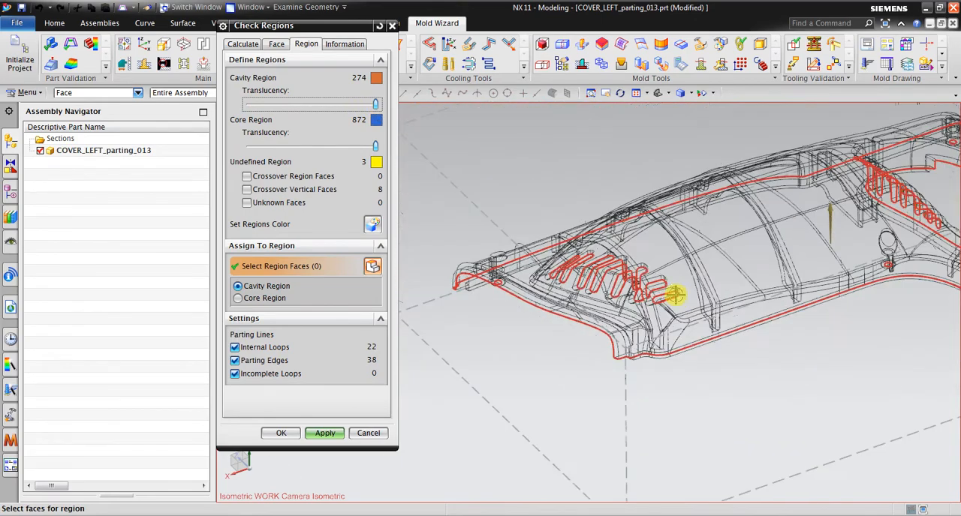
- Make the cover opaque again and reorient the view into the vent slots
{"action": "left_click_drag", "start_coordinate": [676, 295], "coordinate": [696, 326]}
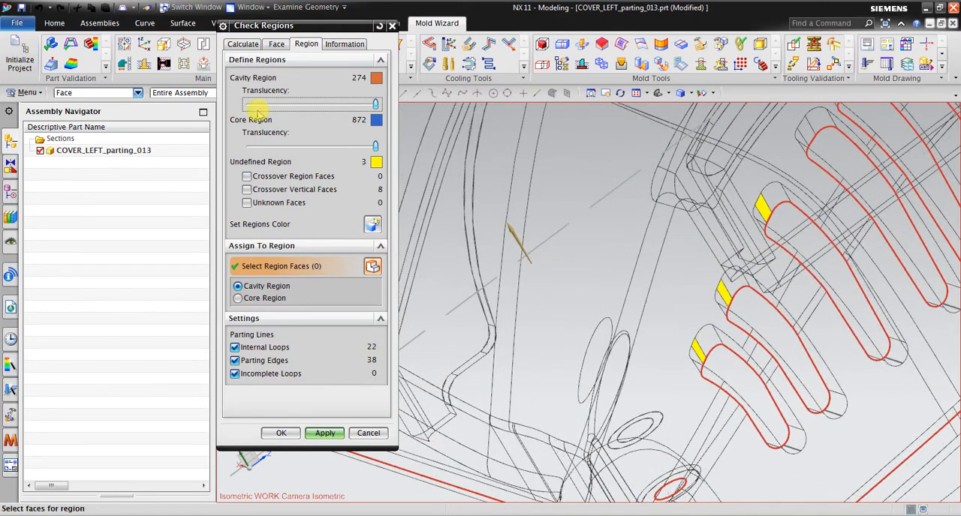
{"action": "left_click_drag", "start_coordinate": [263, 104], "coordinate": [308, 103]}
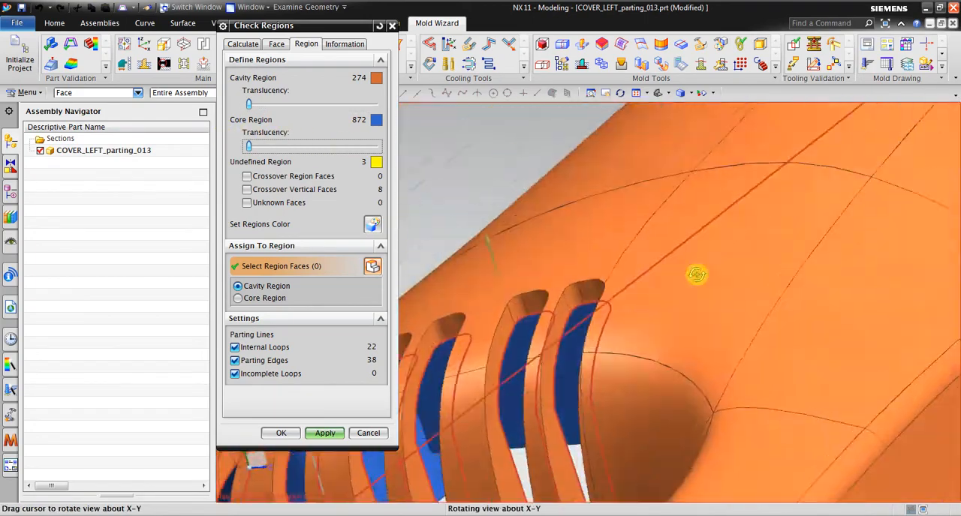
{"action": "left_click_drag", "start_coordinate": [696, 275], "coordinate": [412, 311]}
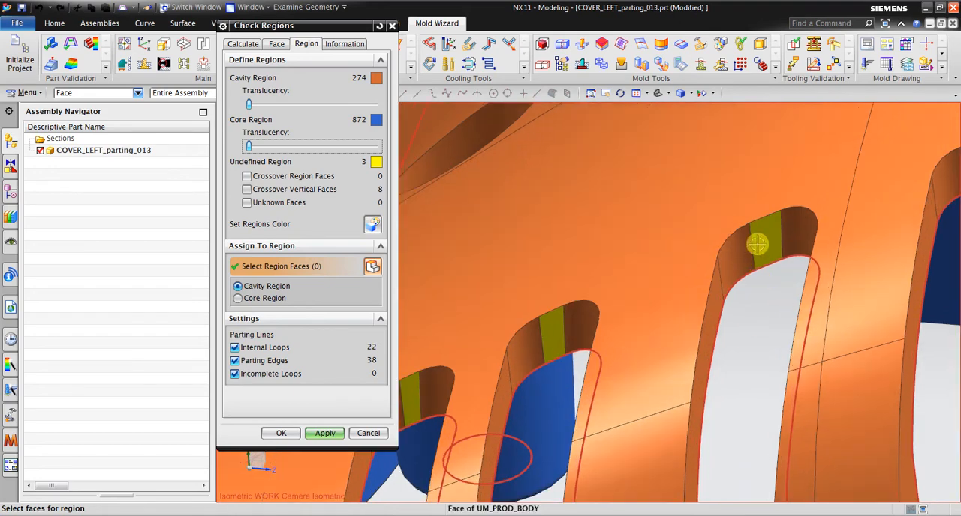
- Assign the three undefined vent faces to the cavity, reaching 277 cavity and 0 undefined
{"action": "left_click", "coordinate": [415, 399]}
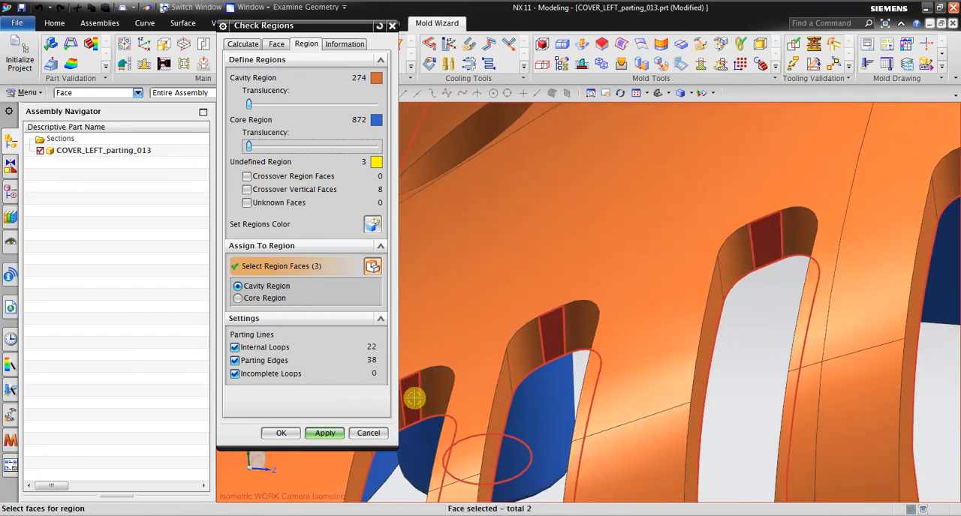
{"action": "left_click", "coordinate": [415, 398]}
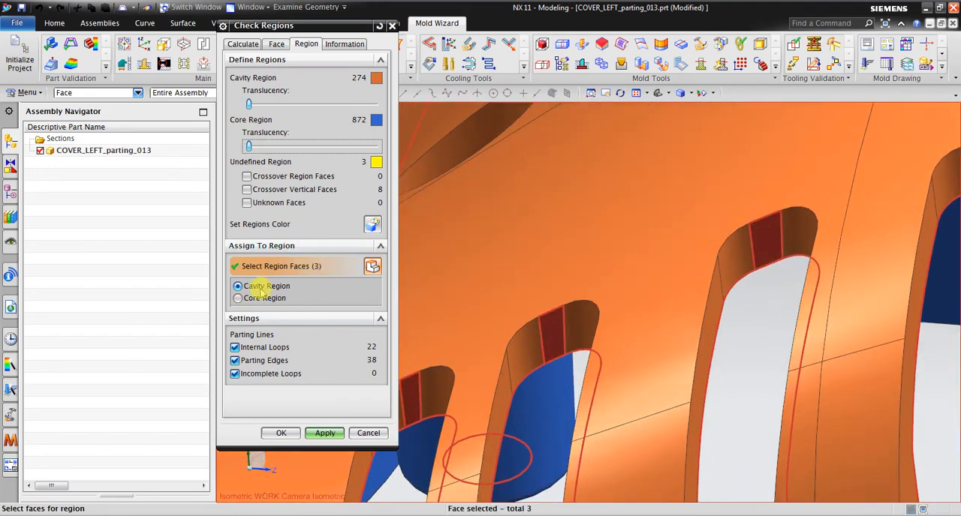
{"action": "left_click", "coordinate": [324, 433]}
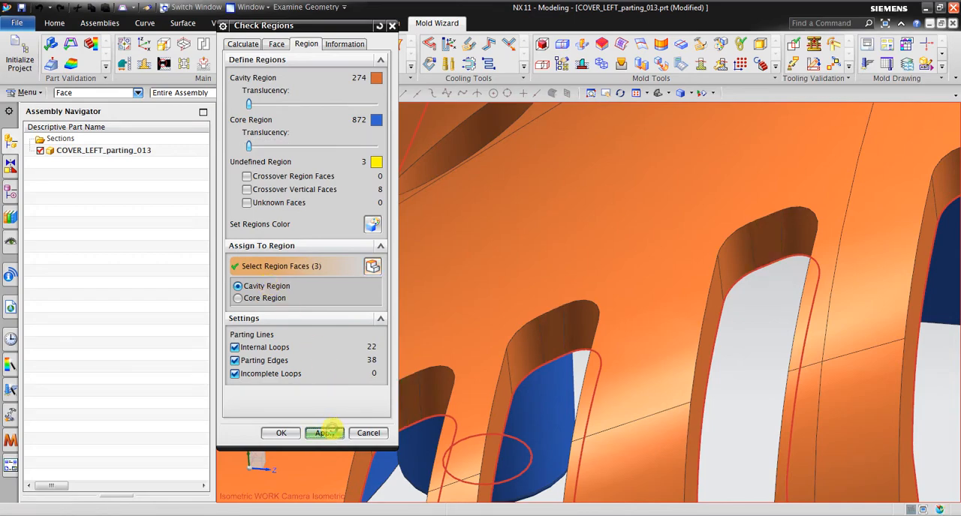
{"action": "left_click", "coordinate": [324, 433]}
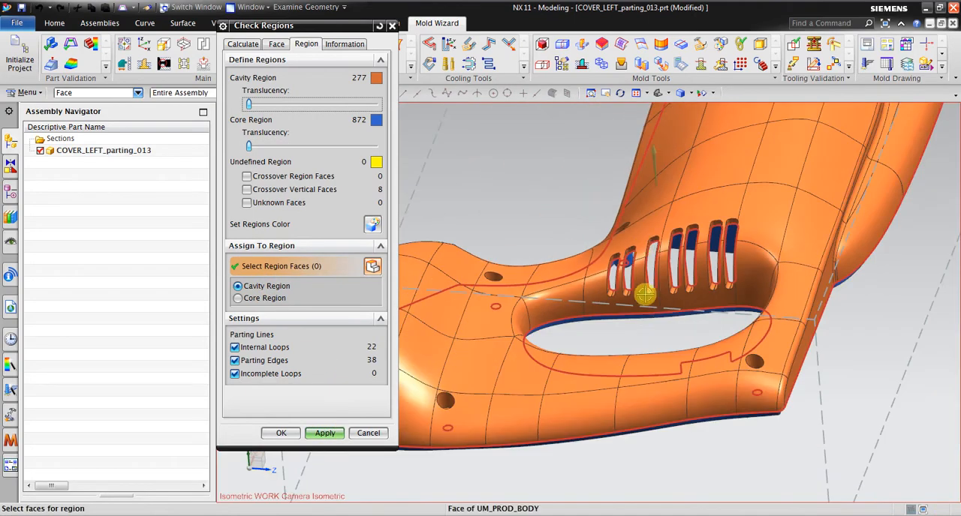
{"action": "left_click_drag", "start_coordinate": [646, 295], "coordinate": [679, 324]}
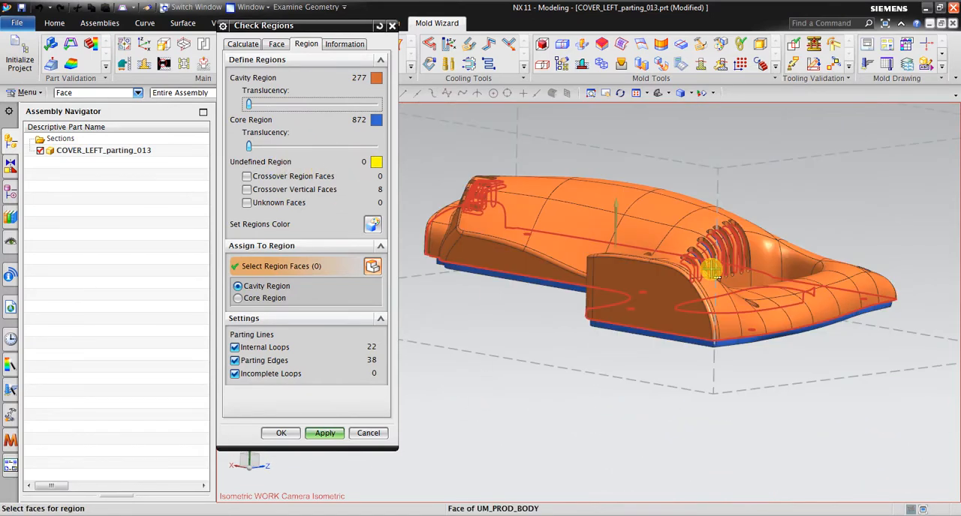
{"action": "mouse_move", "coordinate": [517, 369]}
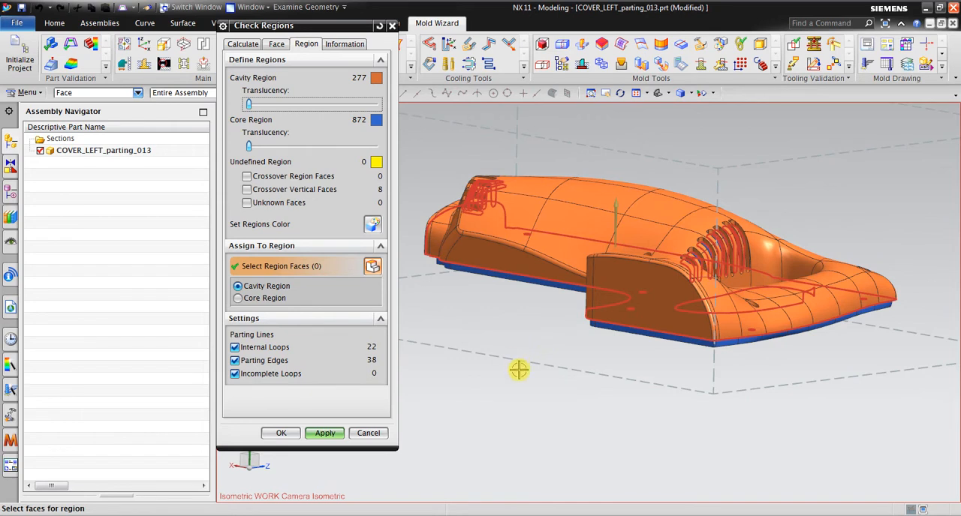
{"action": "mouse_move", "coordinate": [499, 376]}
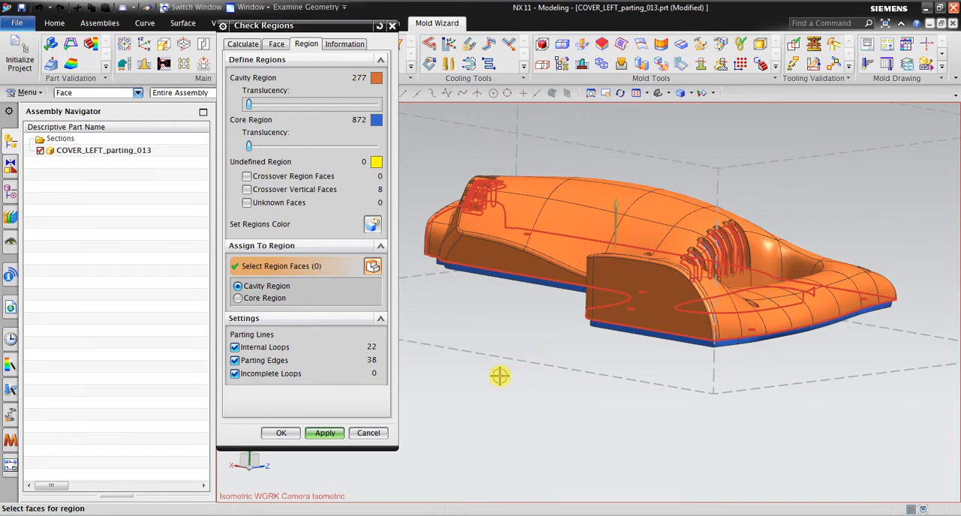
{"action": "mouse_move", "coordinate": [487, 370]}
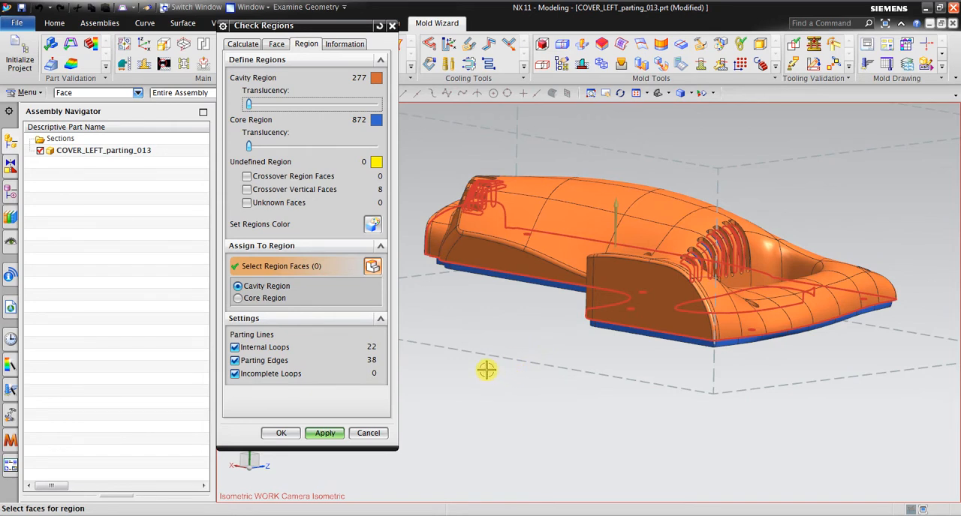
{"action": "left_click_drag", "start_coordinate": [486, 369], "coordinate": [600, 379]}
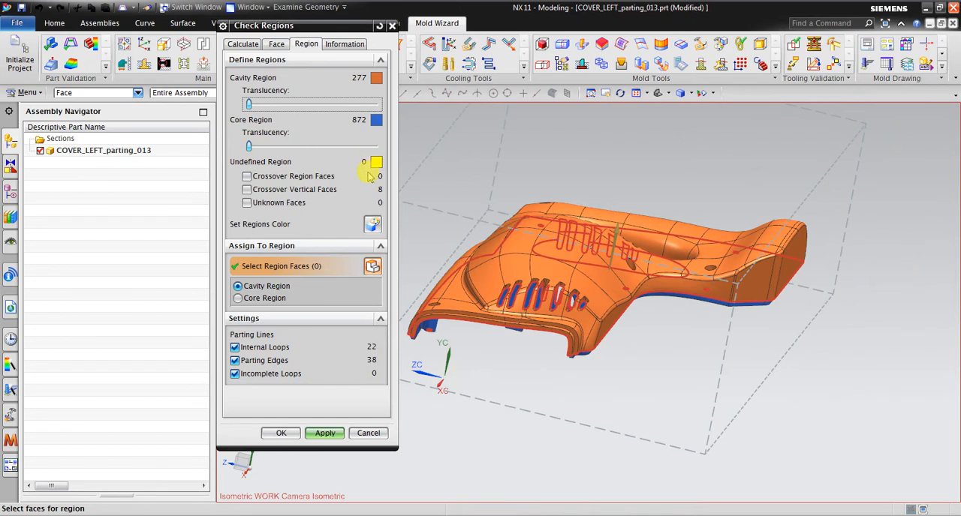
{"action": "mouse_move", "coordinate": [319, 167]}
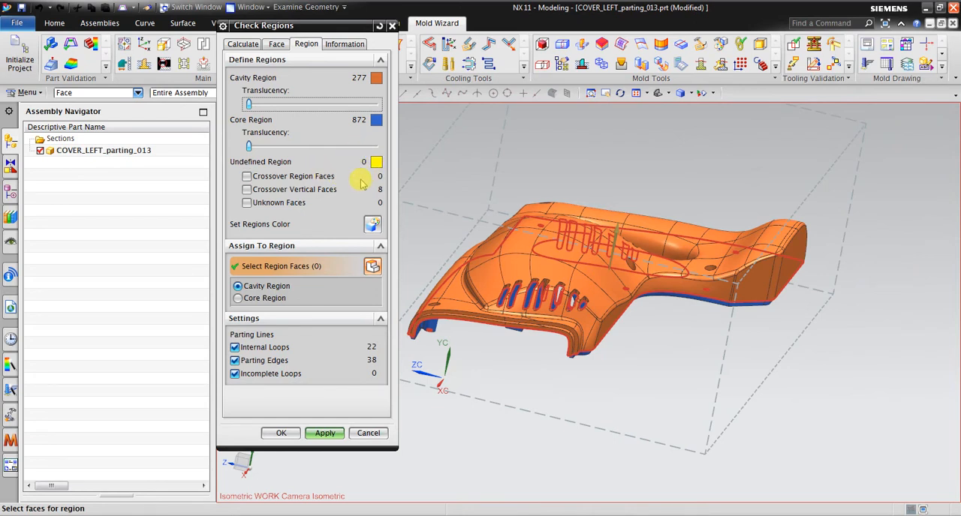
{"action": "mouse_move", "coordinate": [333, 164]}
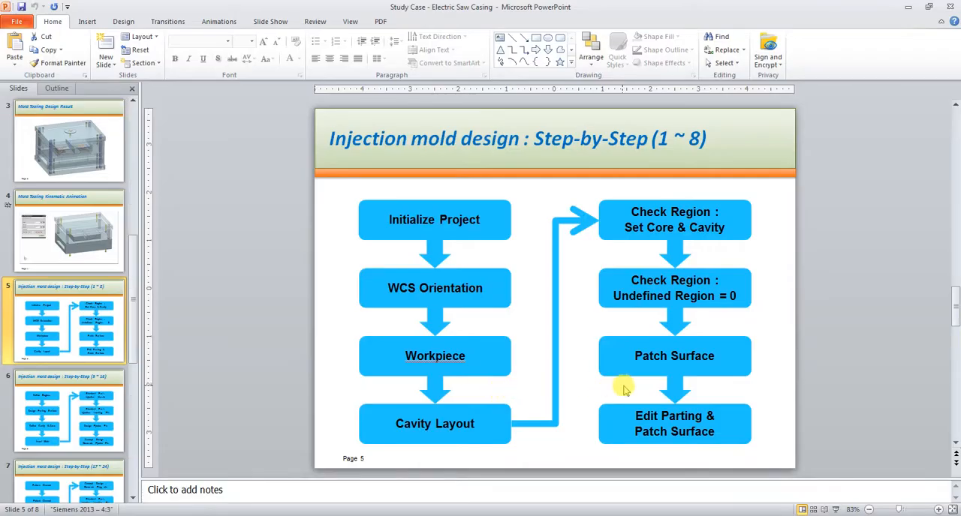
{"action": "mouse_move", "coordinate": [590, 396]}
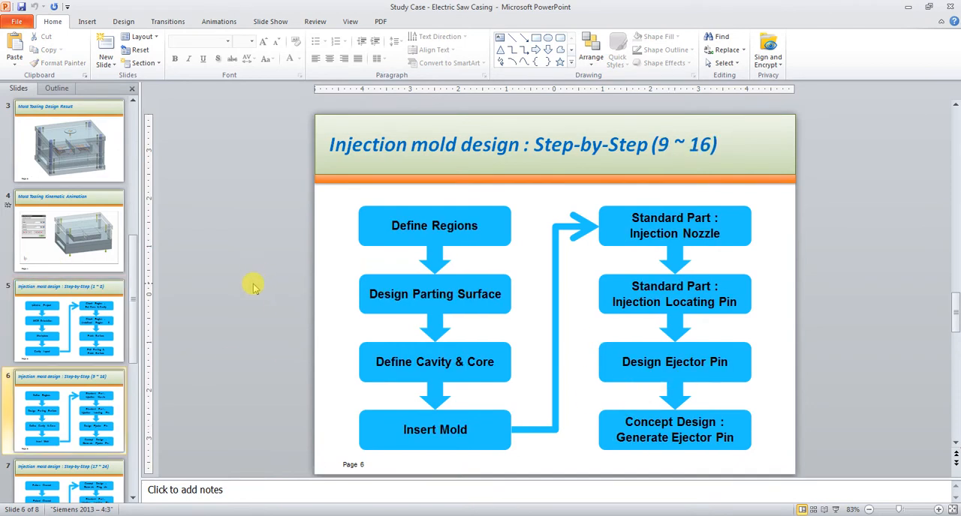
{"action": "mouse_move", "coordinate": [426, 291]}
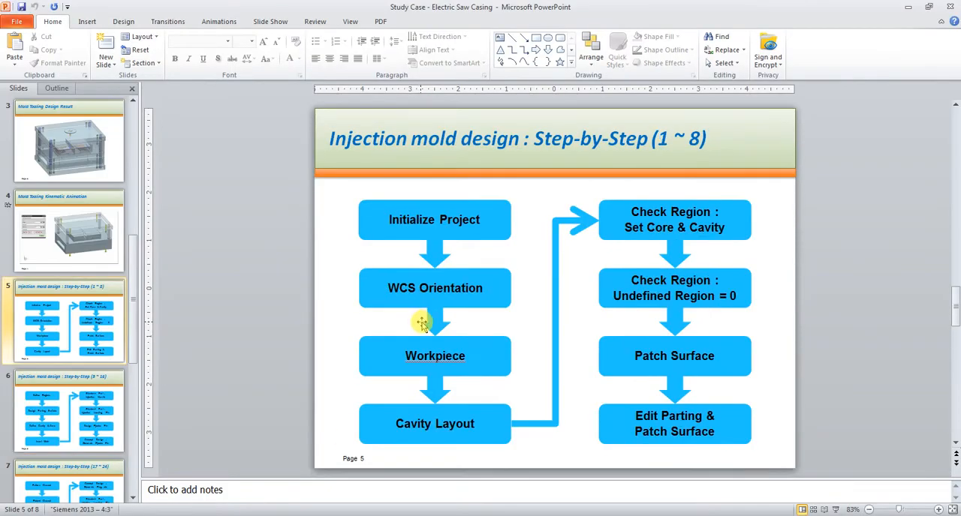
{"action": "mouse_move", "coordinate": [430, 189]}
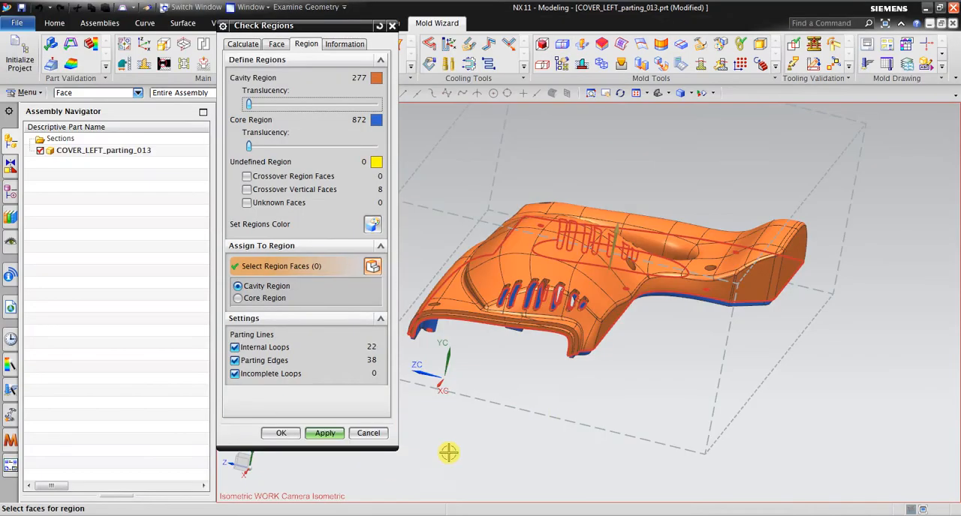
- Close Check Regions with OK, keeping the assignments, and orbit to view the core and cavity sides
{"action": "left_click_drag", "start_coordinate": [449, 452], "coordinate": [708, 342]}
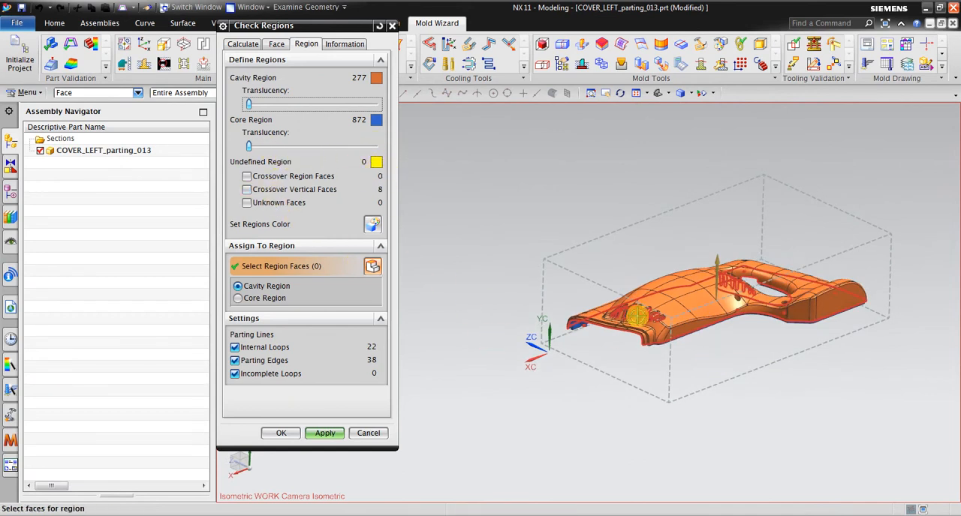
{"action": "left_click", "coordinate": [368, 433]}
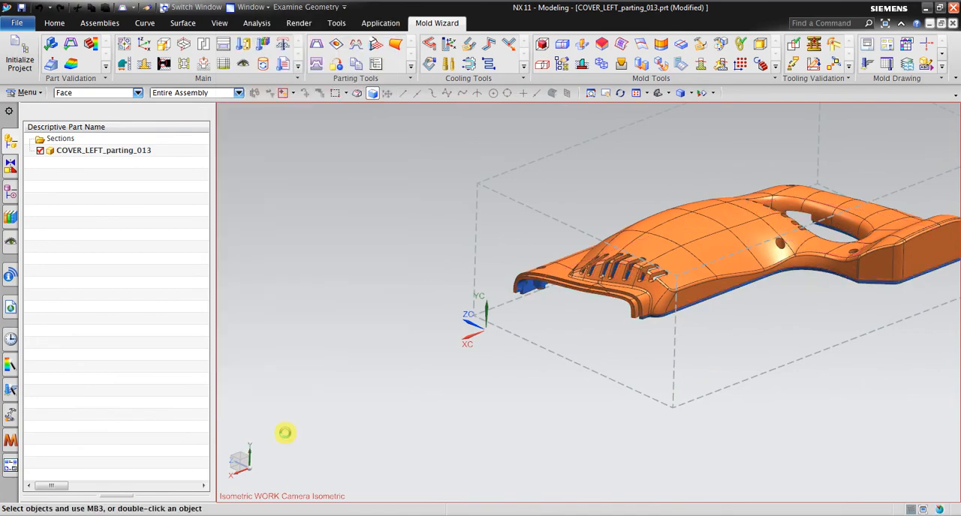
{"action": "left_click_drag", "start_coordinate": [285, 433], "coordinate": [719, 285]}
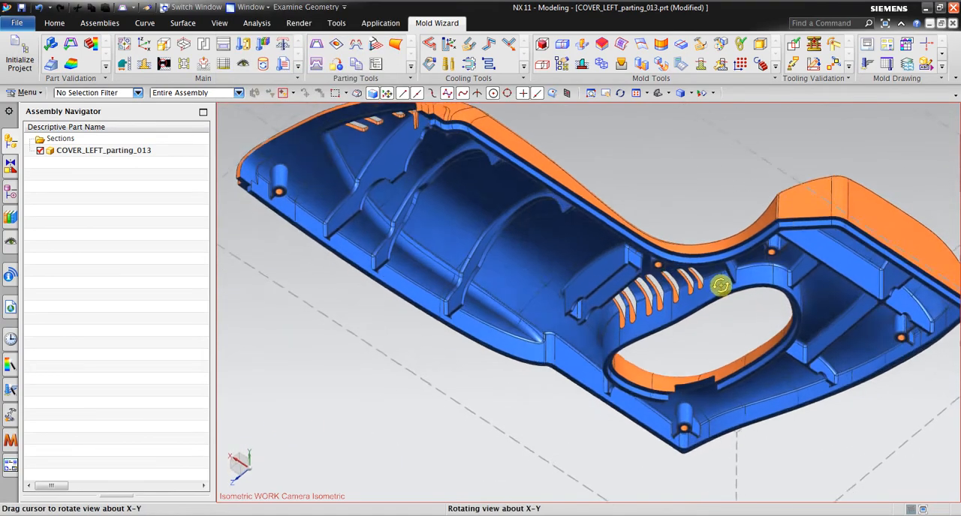
{"action": "left_click_drag", "start_coordinate": [719, 285], "coordinate": [713, 342]}
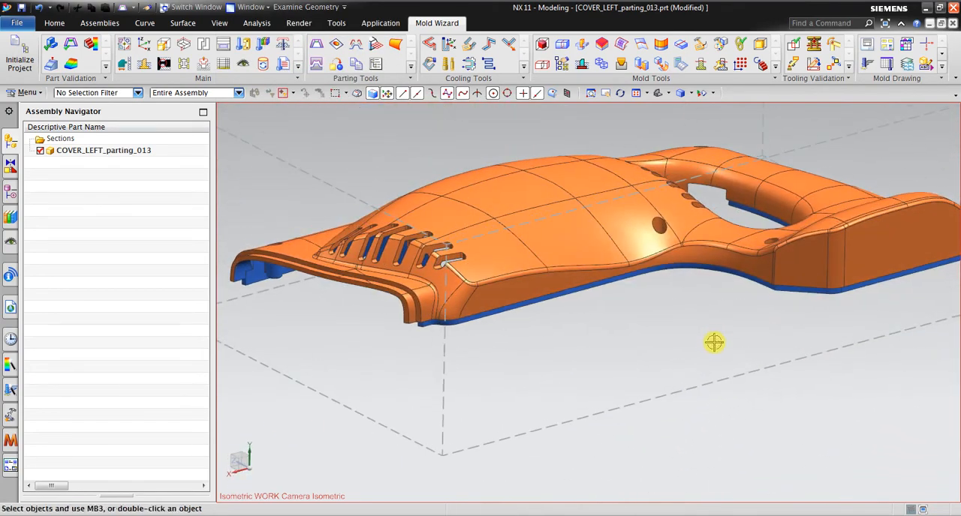